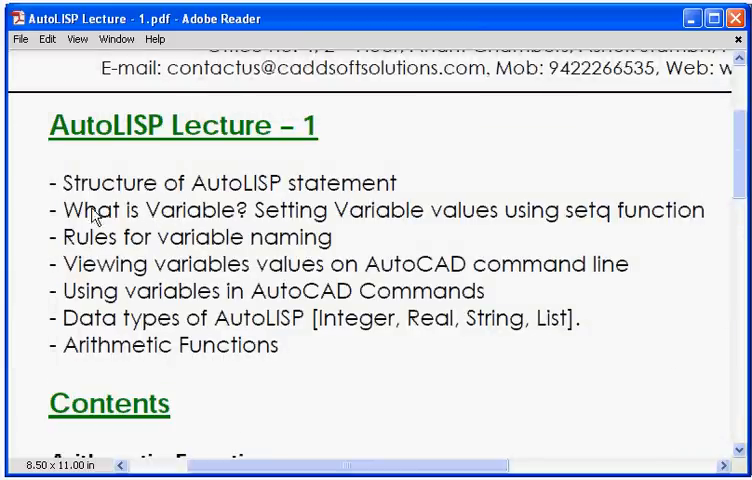
pyautogui.moveTo(240, 218)
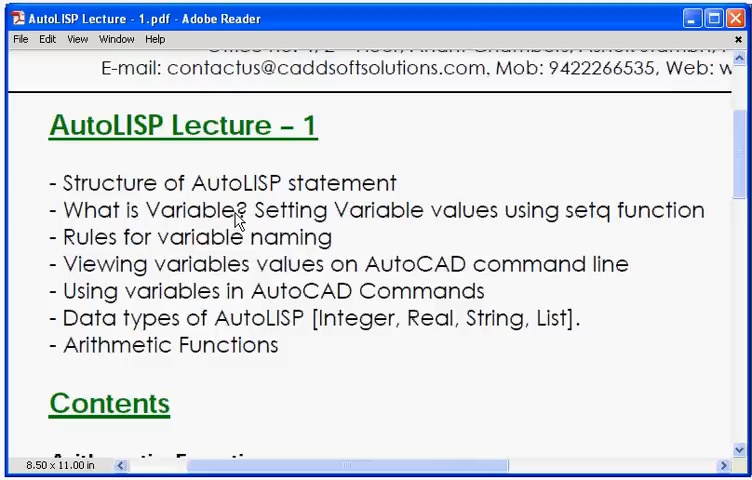
pyautogui.moveTo(239, 221)
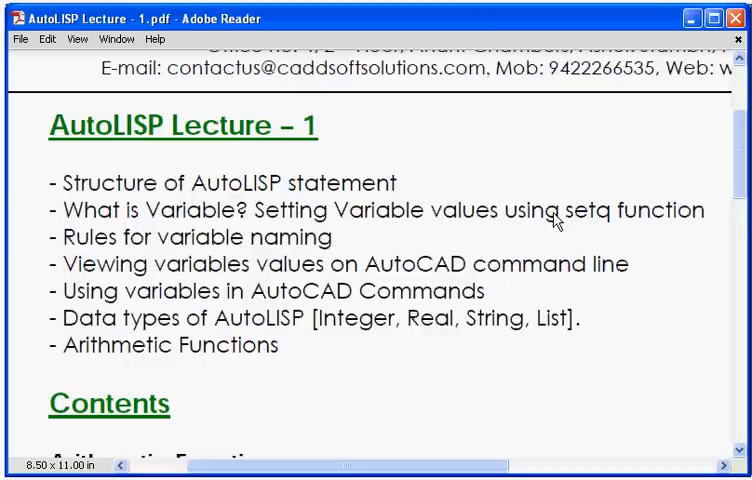
pyautogui.moveTo(605, 222)
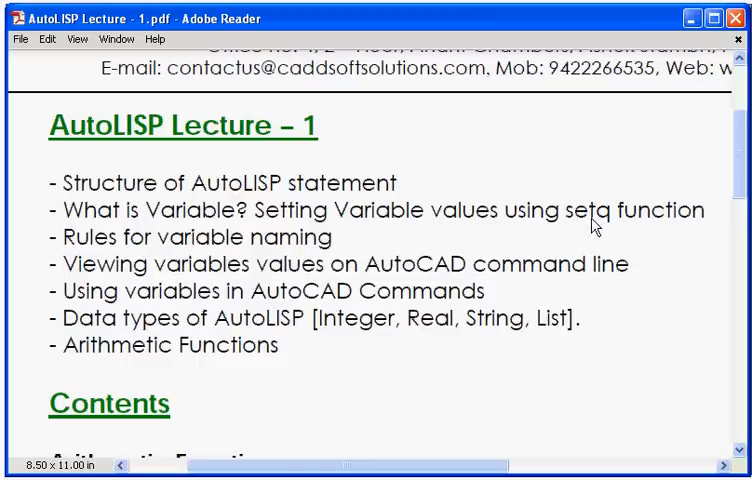
pyautogui.moveTo(280, 248)
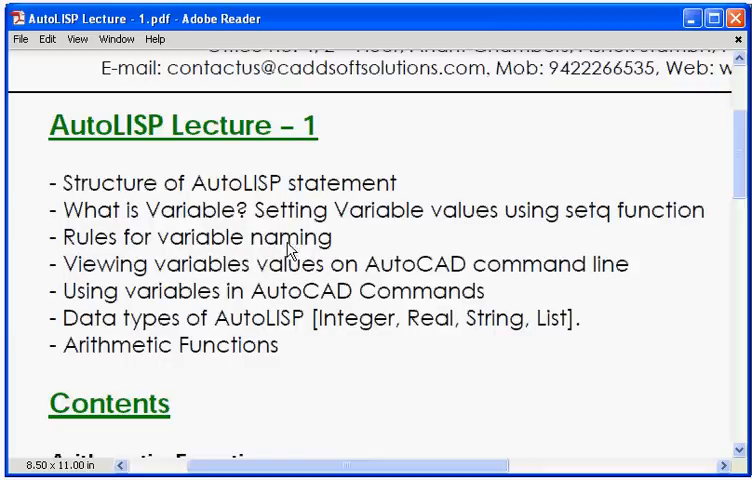
pyautogui.moveTo(277, 285)
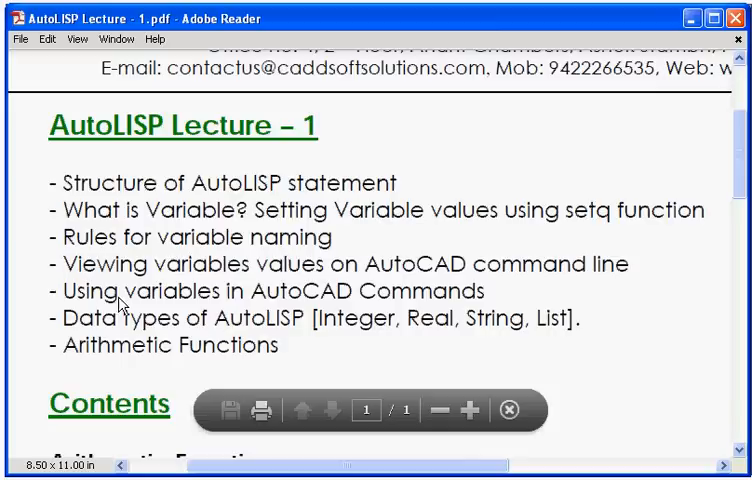
pyautogui.moveTo(309, 299)
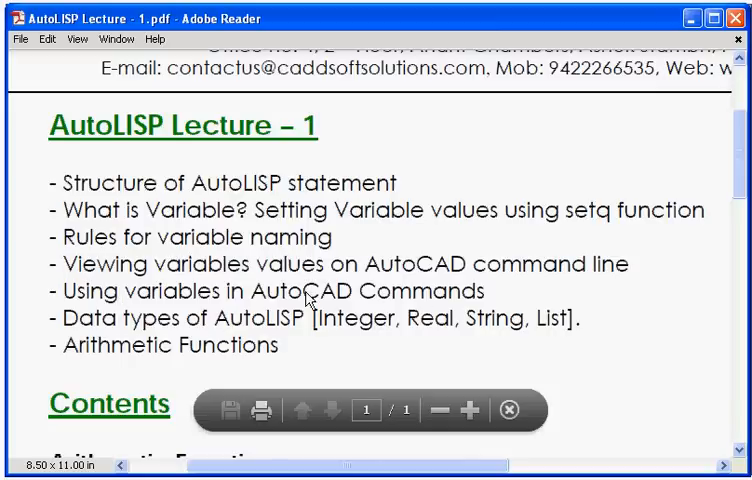
pyautogui.moveTo(247, 305)
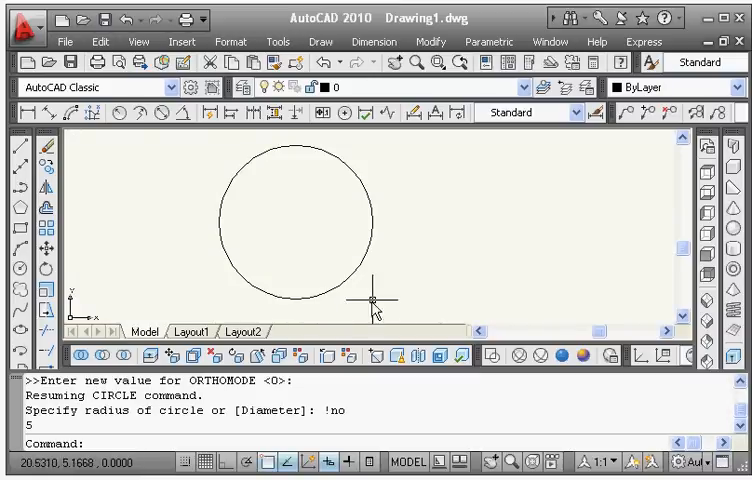
# Show the text window and highlight the value 5 returned by (setq no 5).
pyautogui.press('f2')
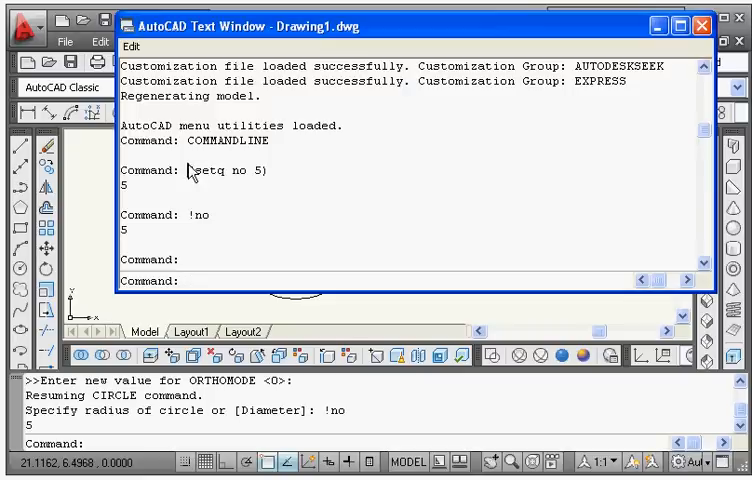
pyautogui.doubleClick(230, 170)
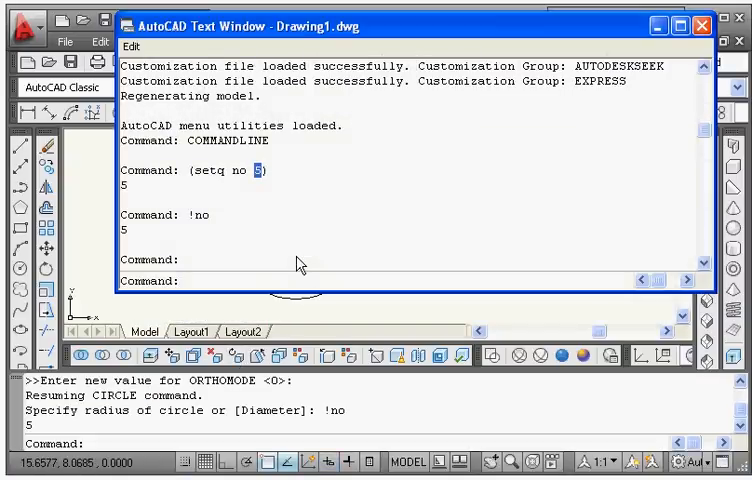
# Assign 20.50 to length with setq and query !length, which returns 20.5.
pyautogui.write('(setq lengt')
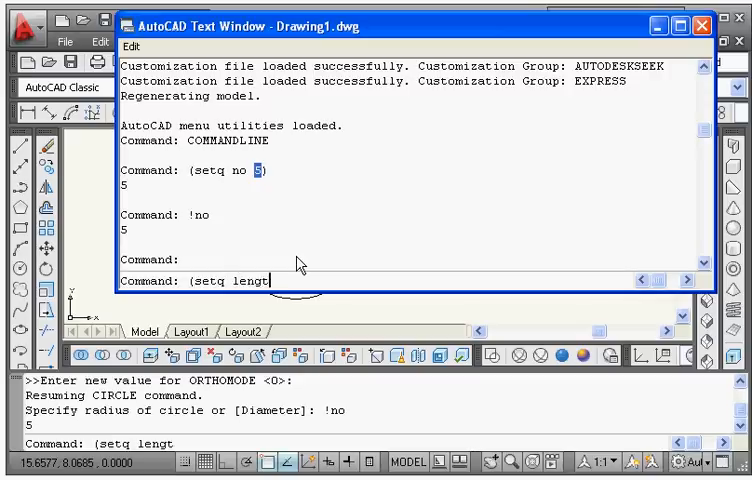
pyautogui.write('h')
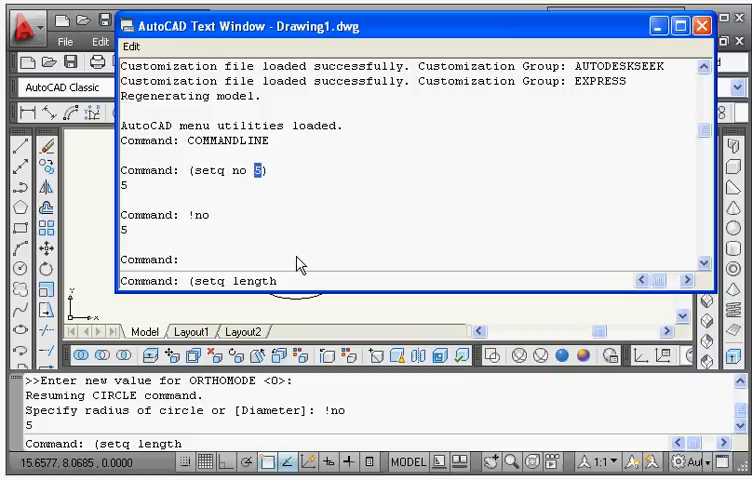
pyautogui.write('20.')
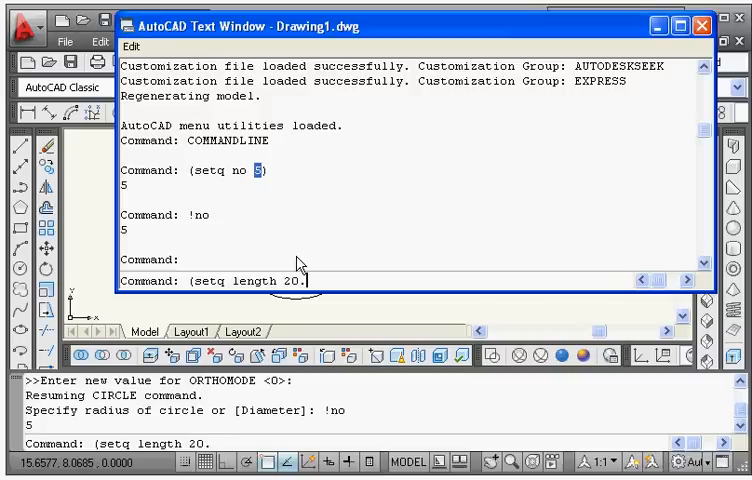
pyautogui.write('50)')
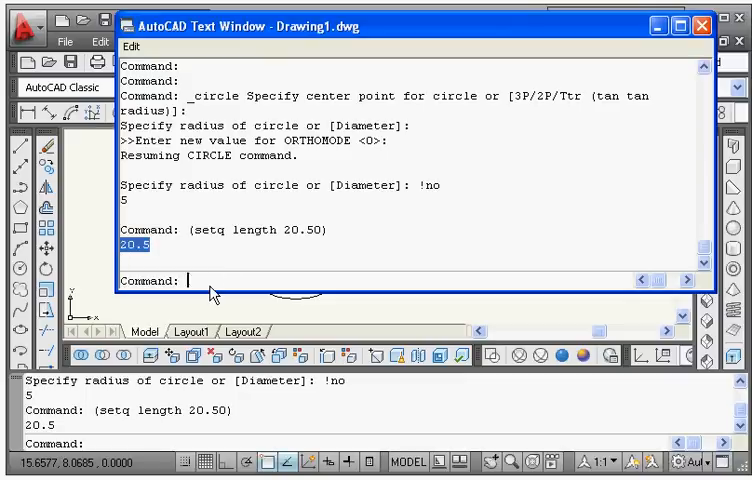
pyautogui.write('!')
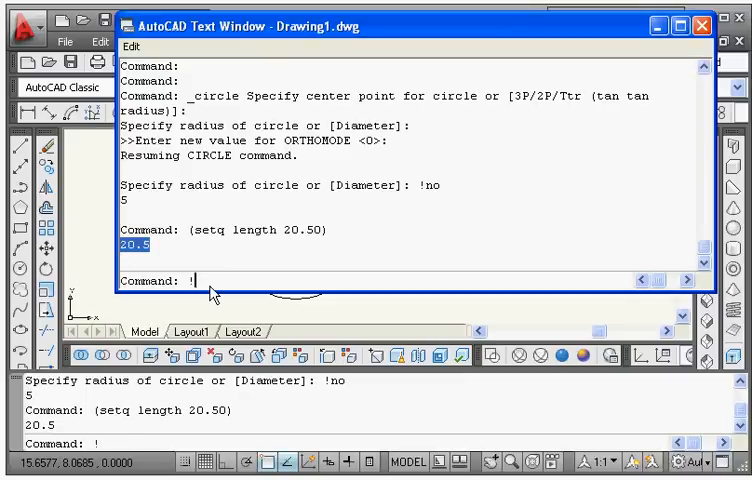
pyautogui.write('!length')
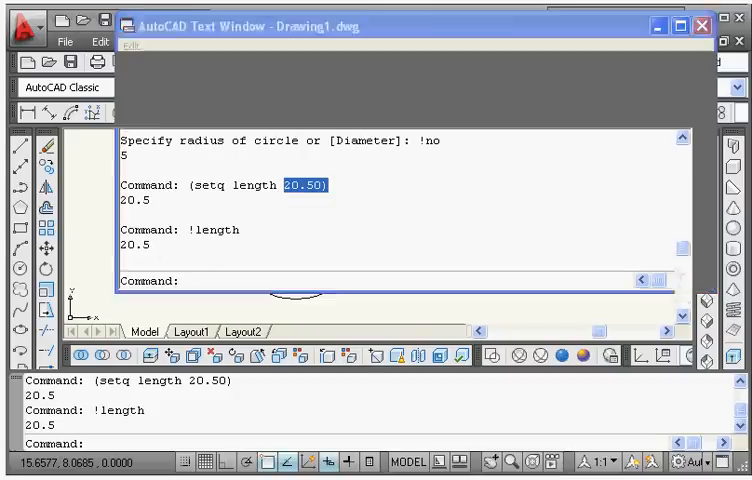
pyautogui.click(690, 25)
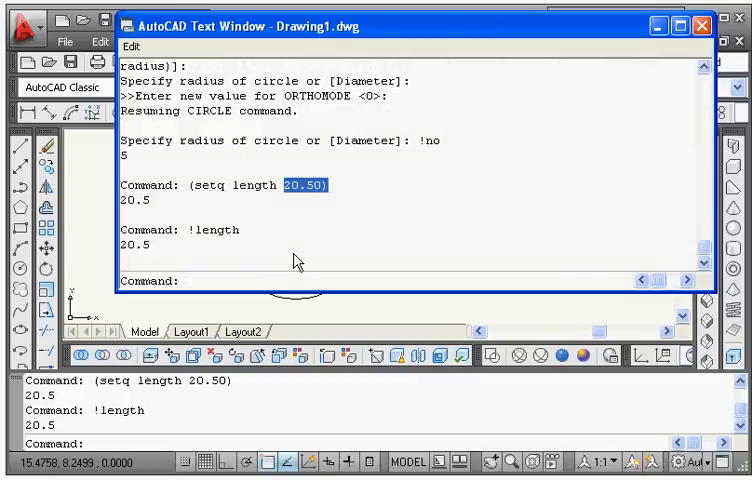
# Assign the string "CADDsoft" to company with setq, returning "CADDsoft".
pyautogui.write('(s')
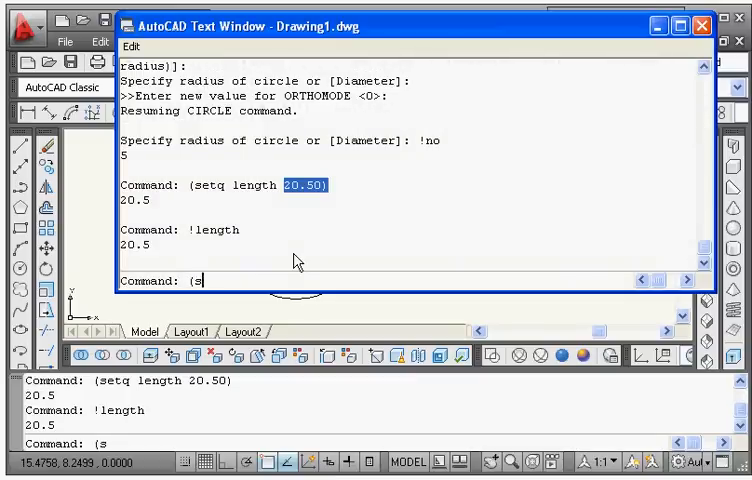
pyautogui.write('etq')
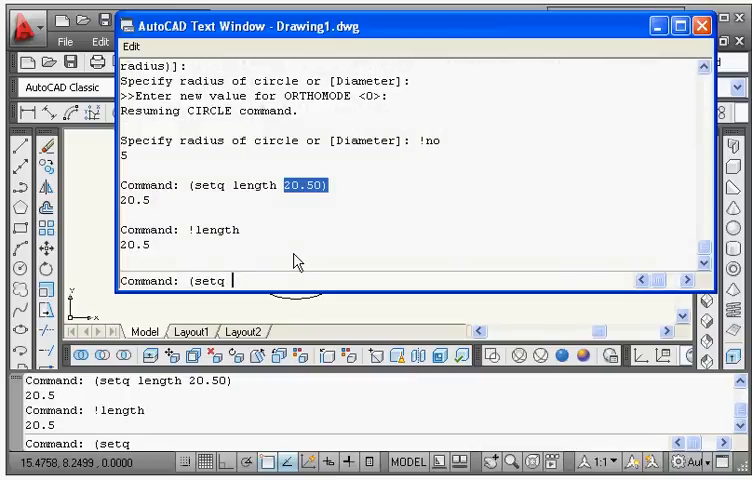
pyautogui.write('compan')
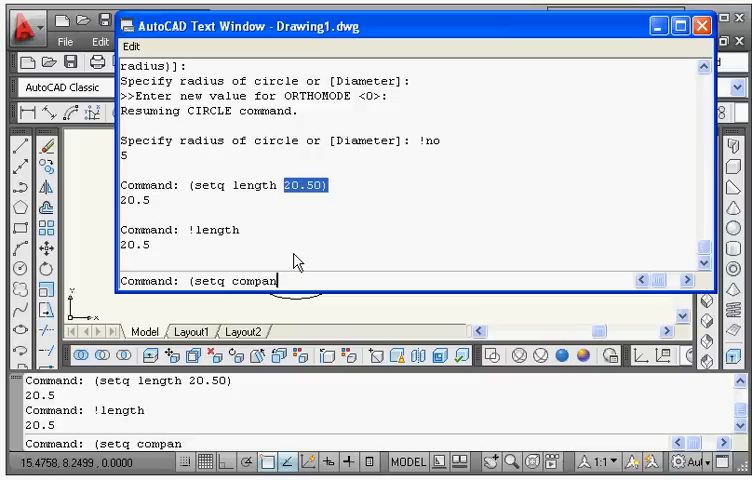
pyautogui.write('y "')
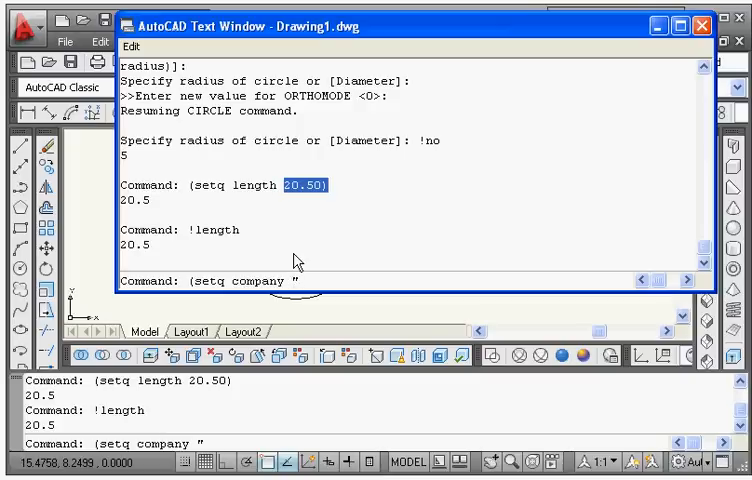
pyautogui.write('CADD')
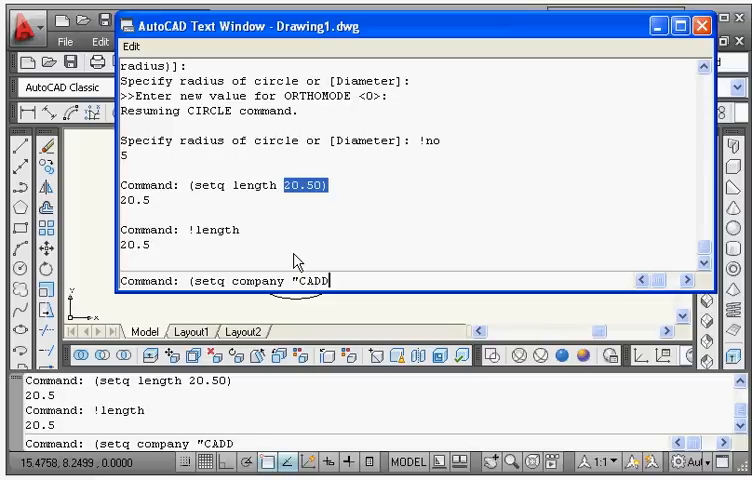
pyautogui.write('soft')
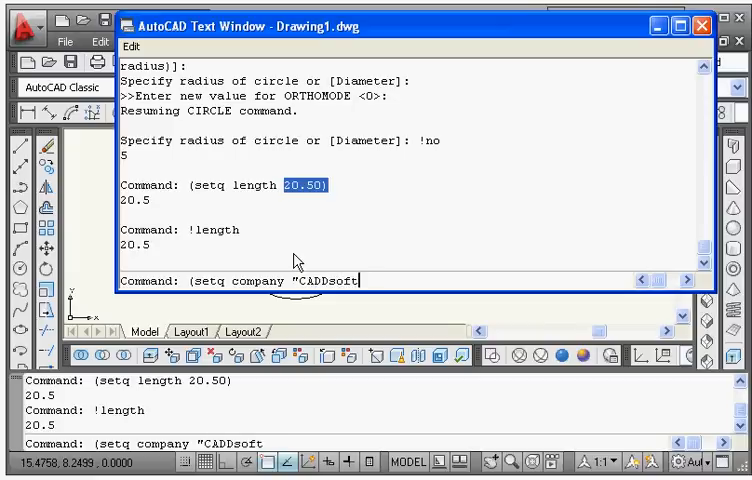
pyautogui.write('"')
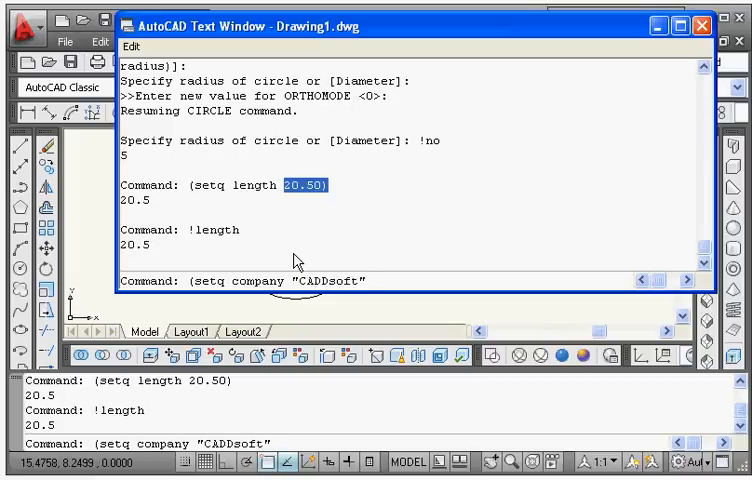
pyautogui.write('")')
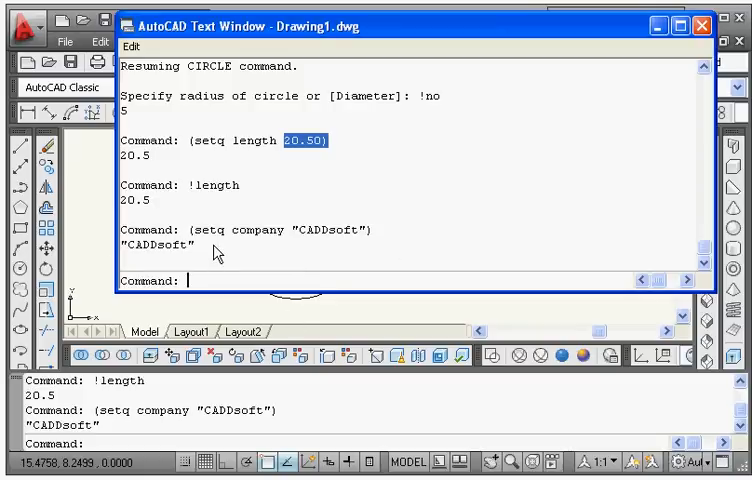
pyautogui.moveTo(263, 240)
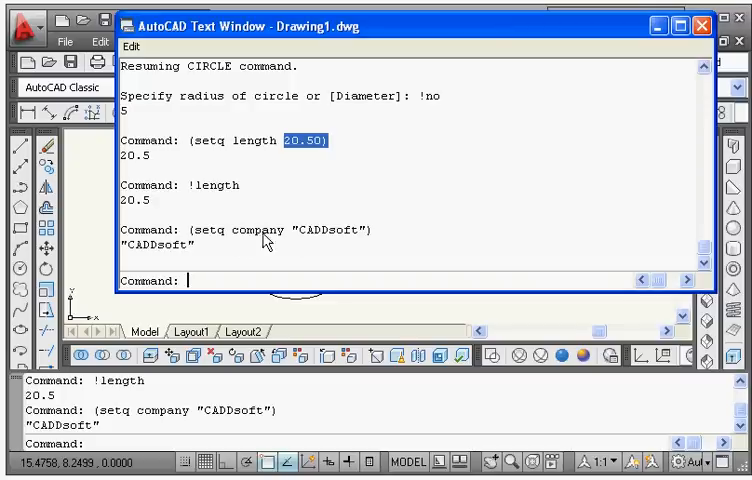
pyautogui.moveTo(305, 243)
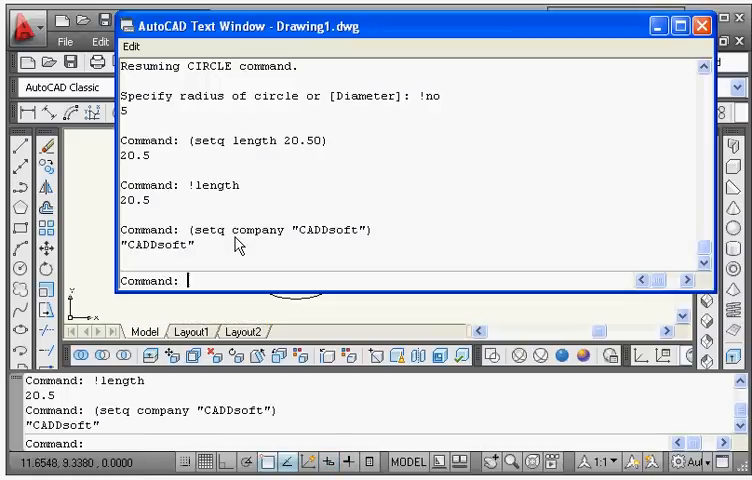
# Assign the quoted list '(10 2) to point1 with setq and highlight point1 in the history.
pyautogui.write('(')
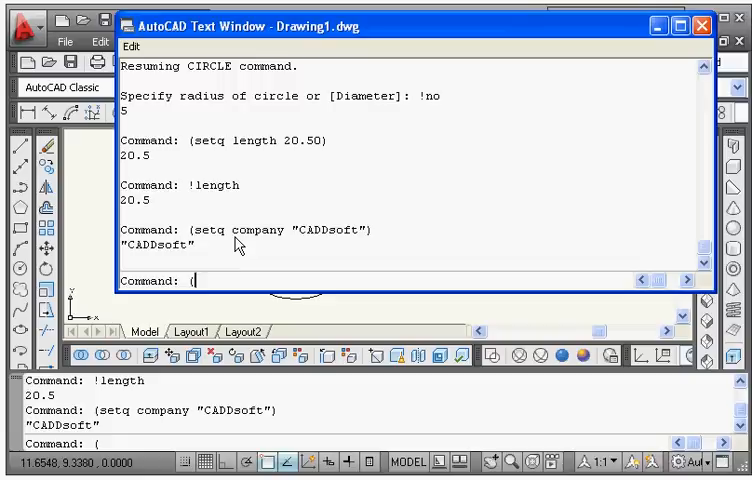
pyautogui.write('setq')
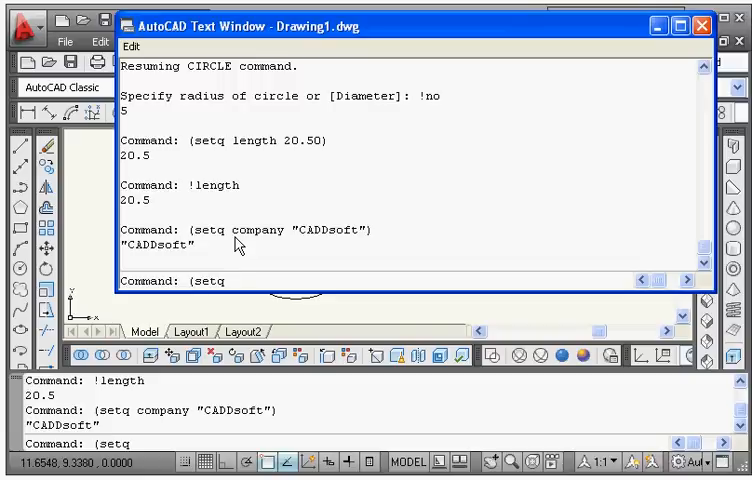
pyautogui.write('po')
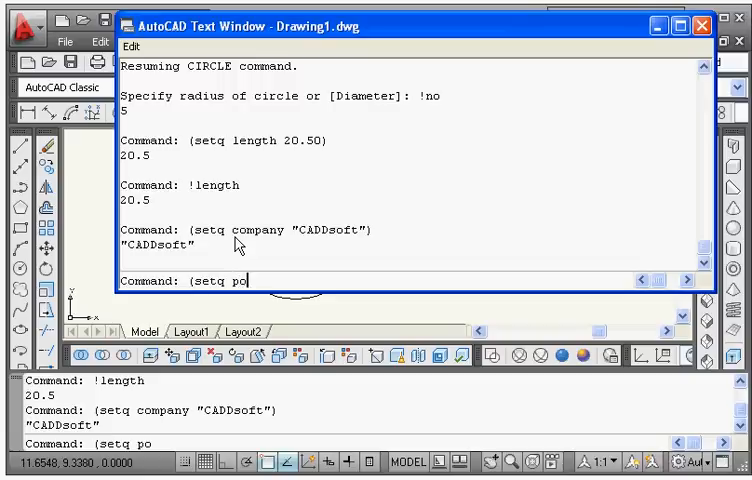
pyautogui.write('int1')
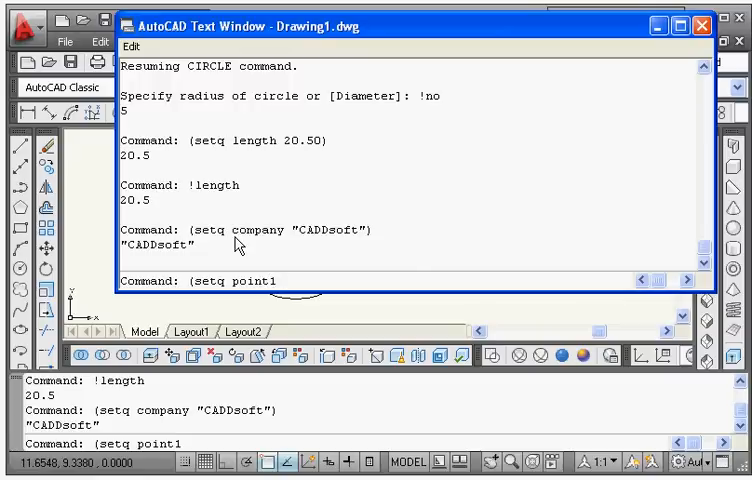
pyautogui.write("'")
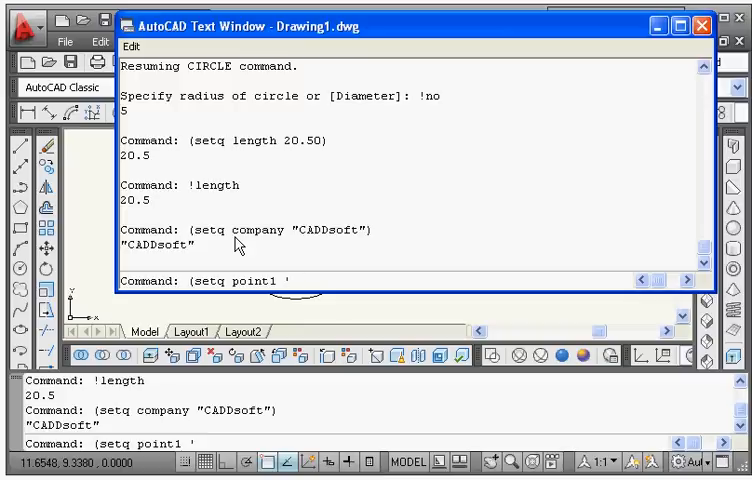
pyautogui.write('(')
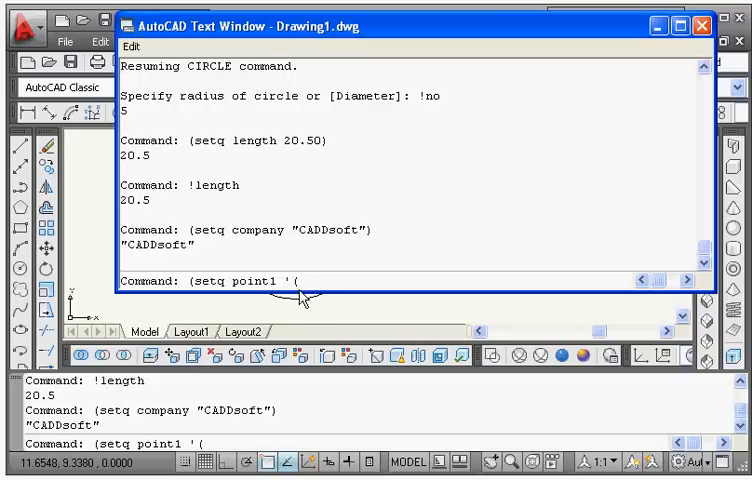
pyautogui.moveTo(388, 278)
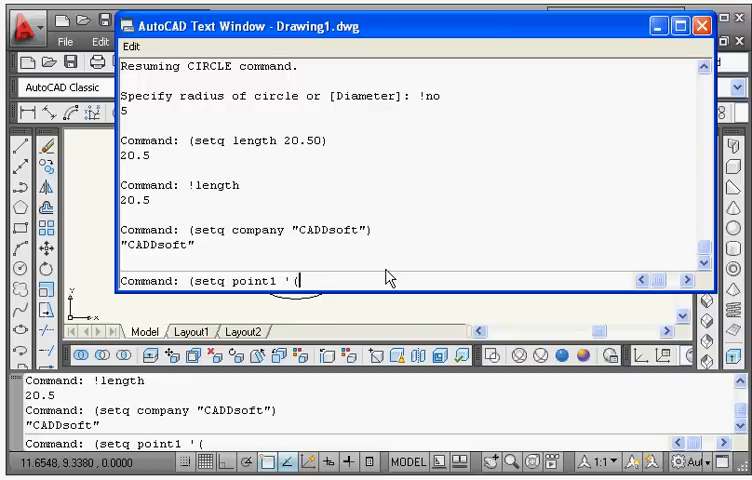
pyautogui.write('10')
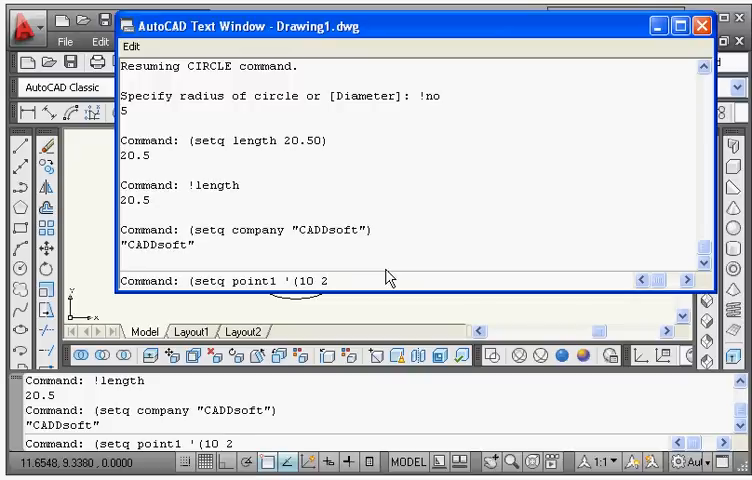
pyautogui.write('2))')
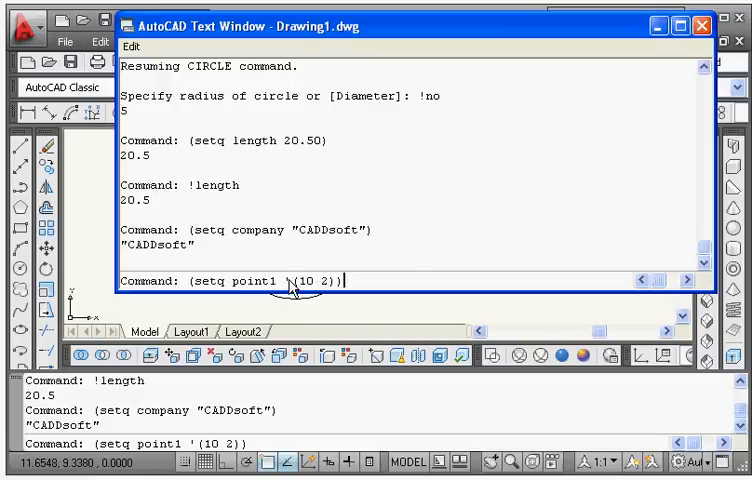
pyautogui.moveTo(308, 297)
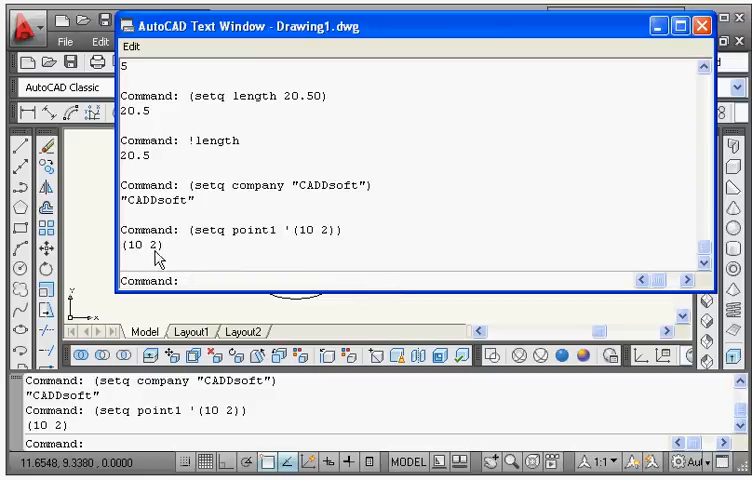
pyautogui.moveTo(152, 260)
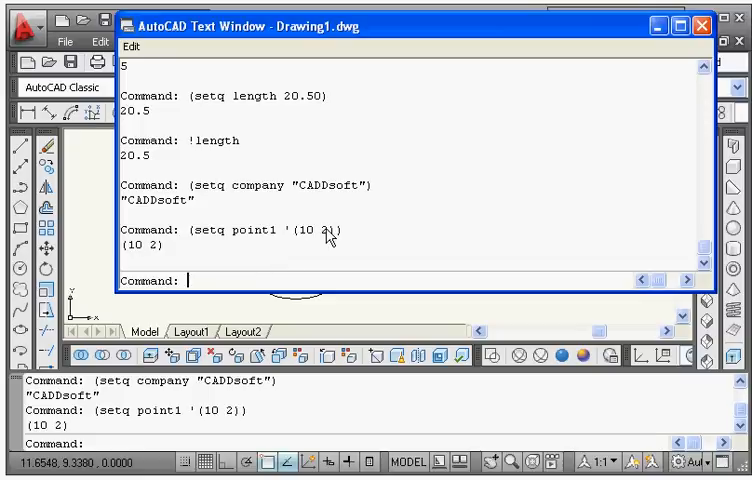
pyautogui.moveTo(357, 225)
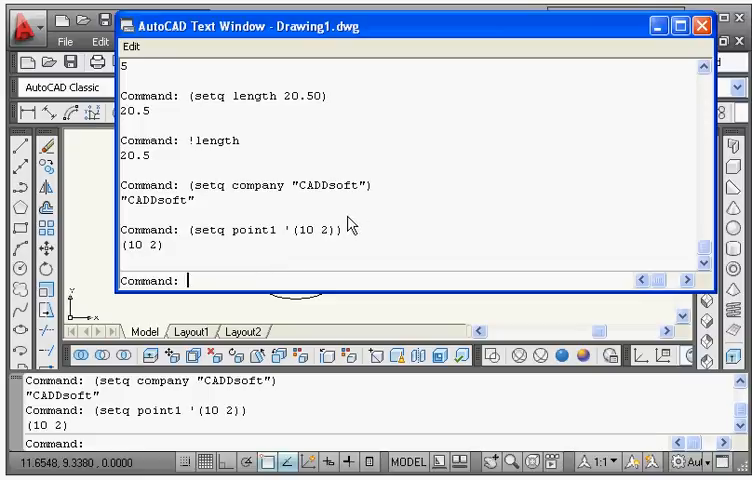
pyautogui.moveTo(250, 265)
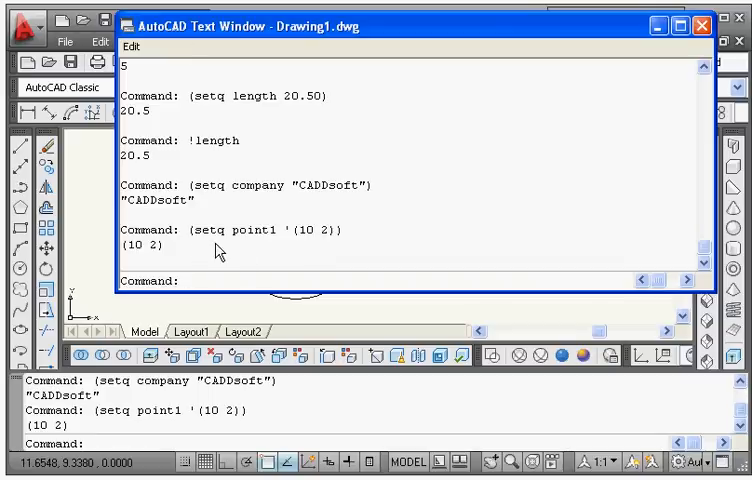
pyautogui.moveTo(220, 175)
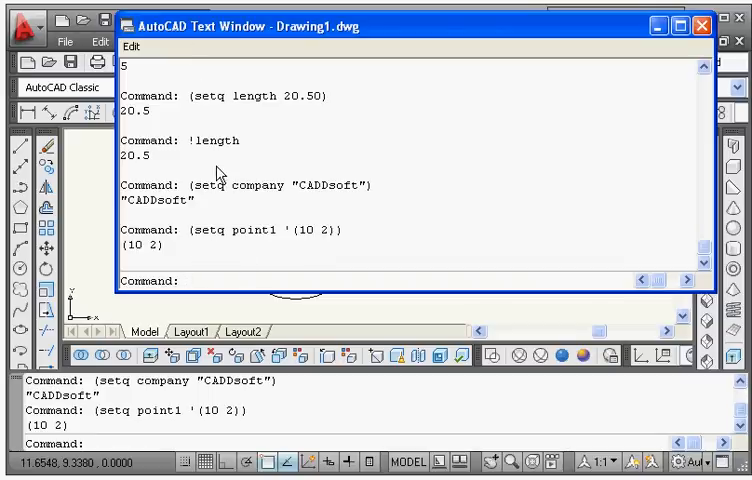
pyautogui.moveTo(158, 258)
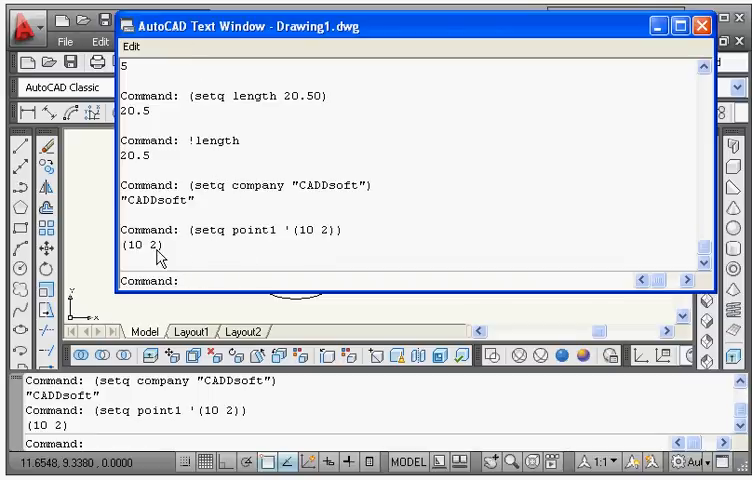
pyautogui.doubleClick(130, 246)
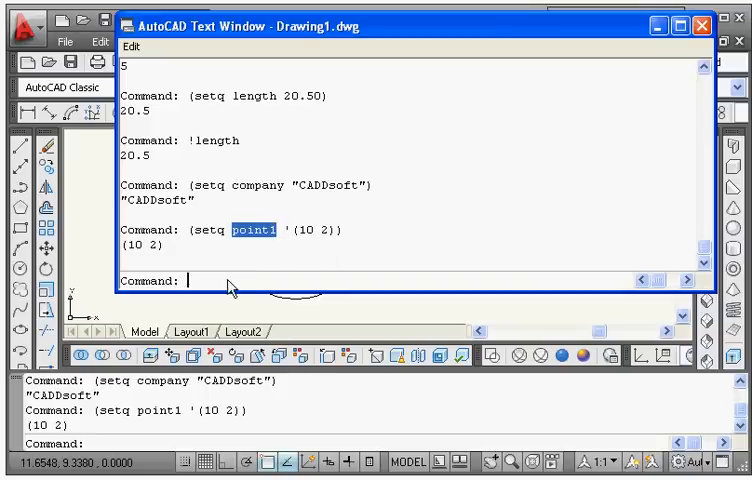
# Draw a circle with center !point1 and radius !length.
pyautogui.write('c')
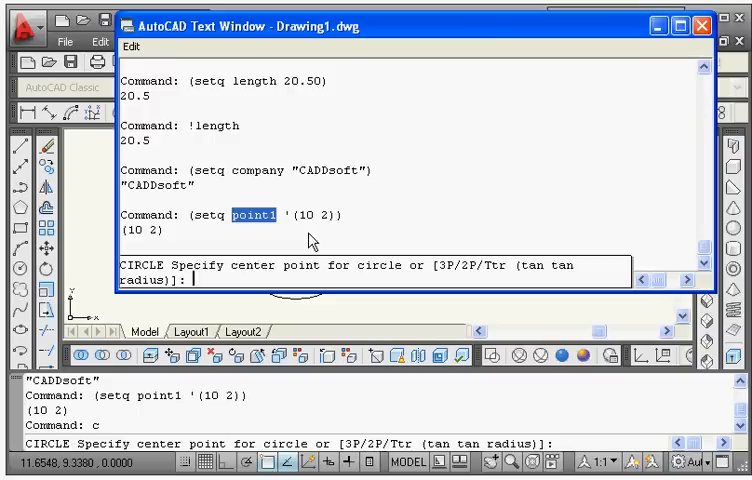
pyautogui.write('!point')
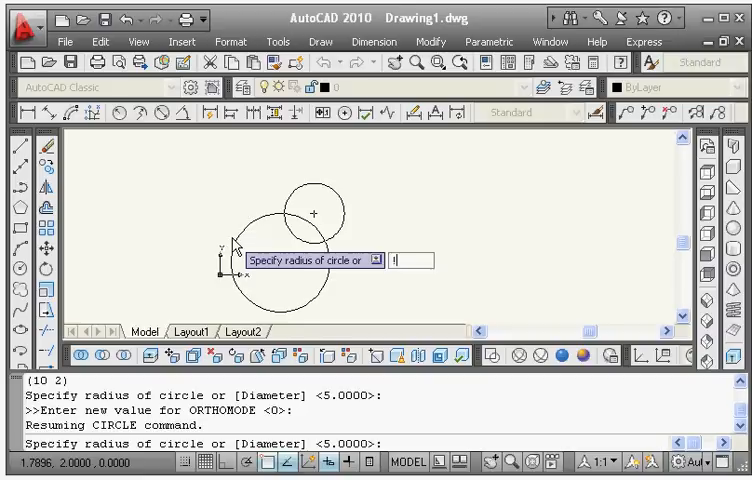
pyautogui.write('length')
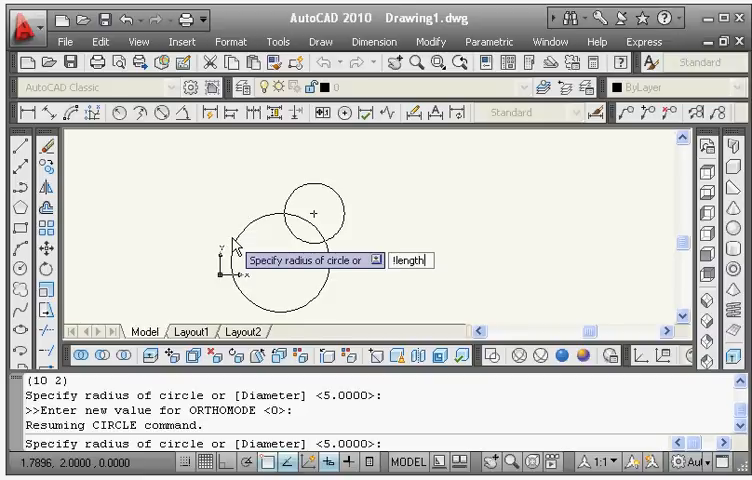